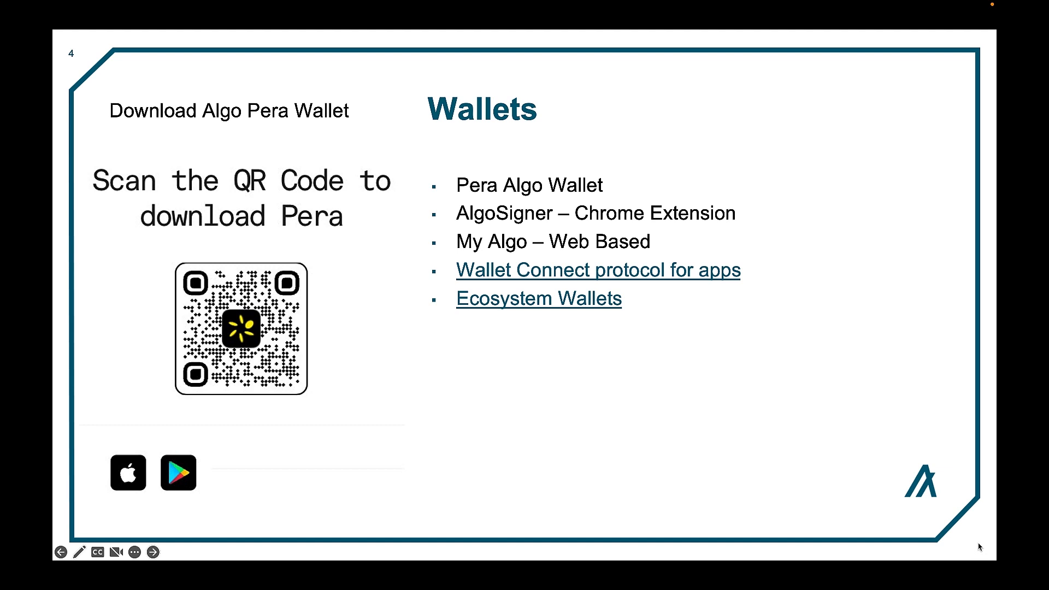
- Advance past the Pera TestNet setup slide to slide 6 on adding an account
click(152, 552)
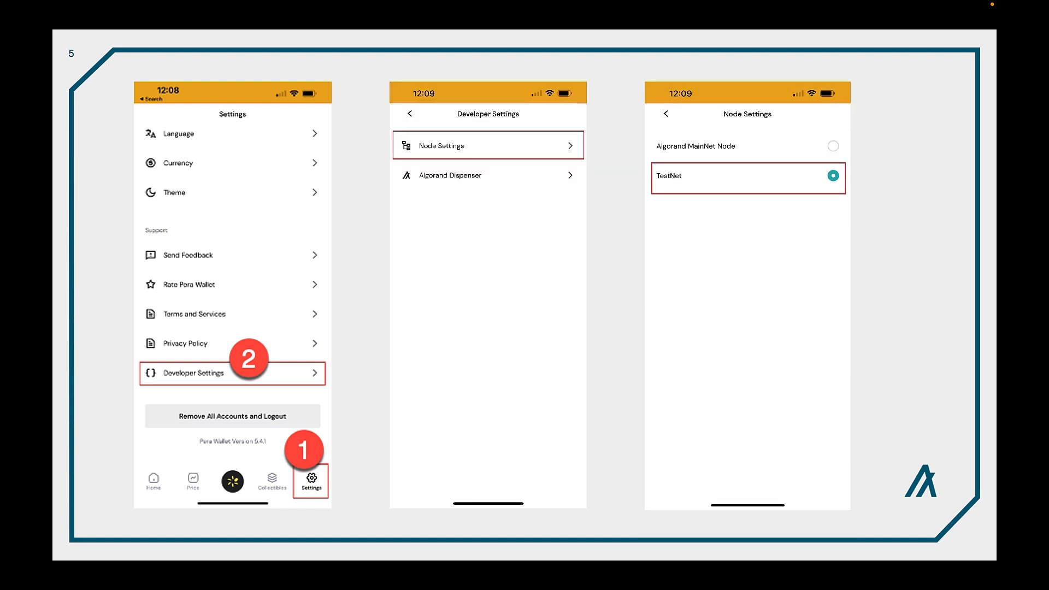
click(153, 481)
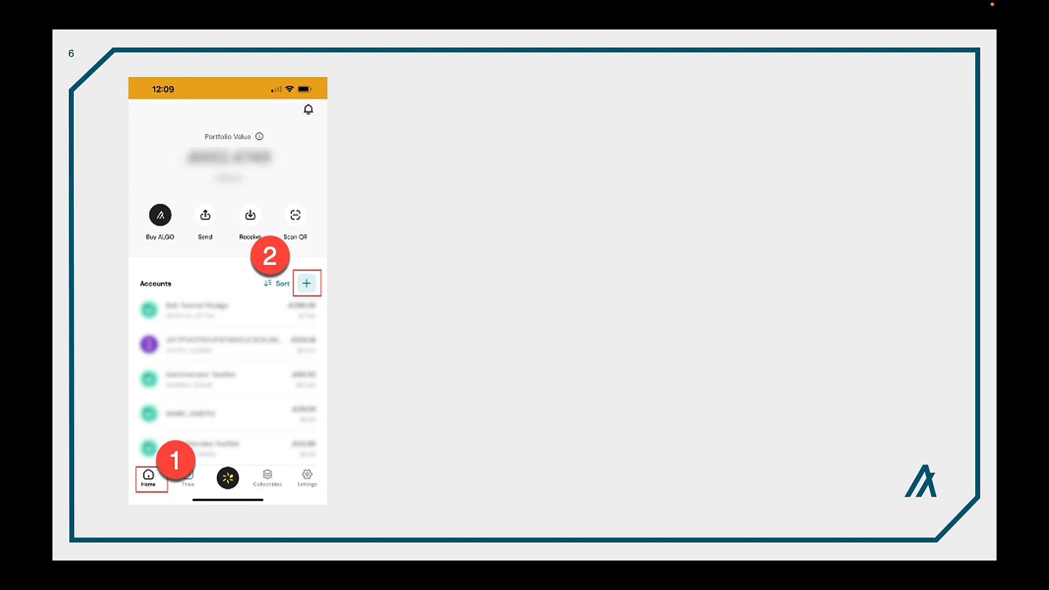
- Reveal both account-creation screenshots on slide 6, then slide 7's passphrase backup screens
click(306, 283)
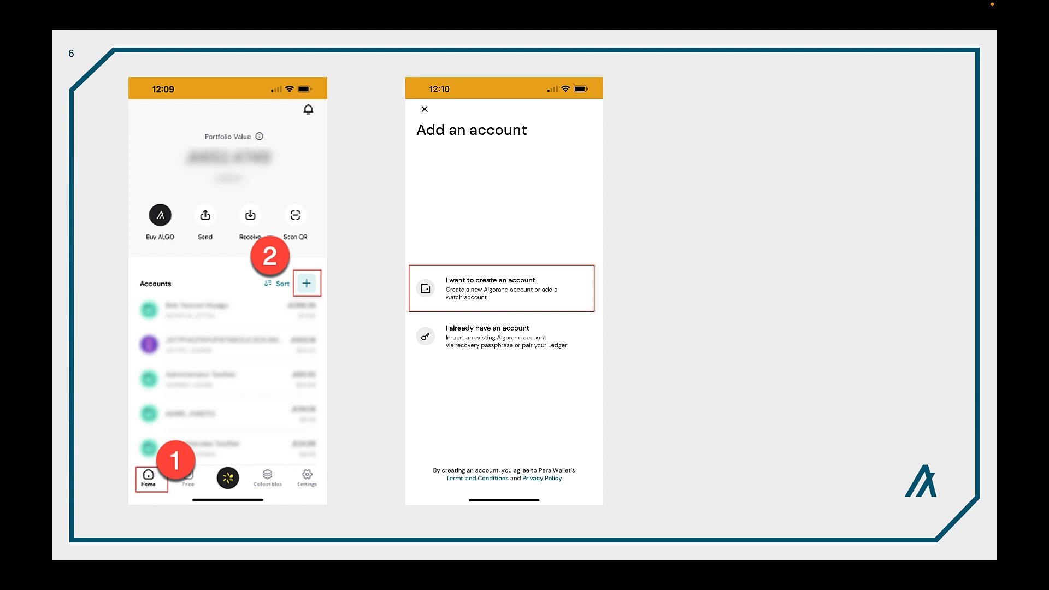
click(500, 289)
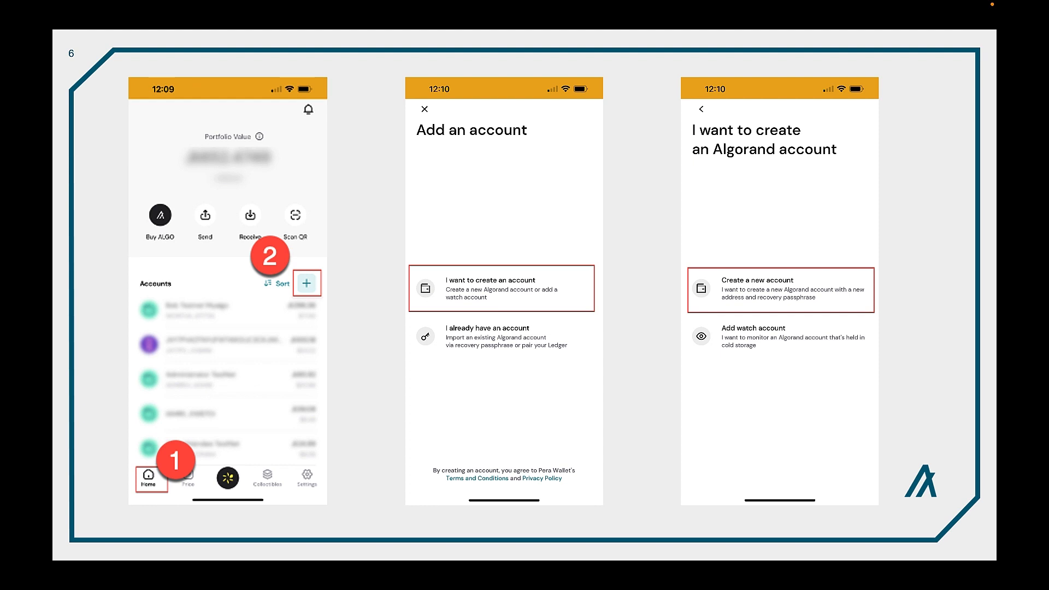
click(780, 290)
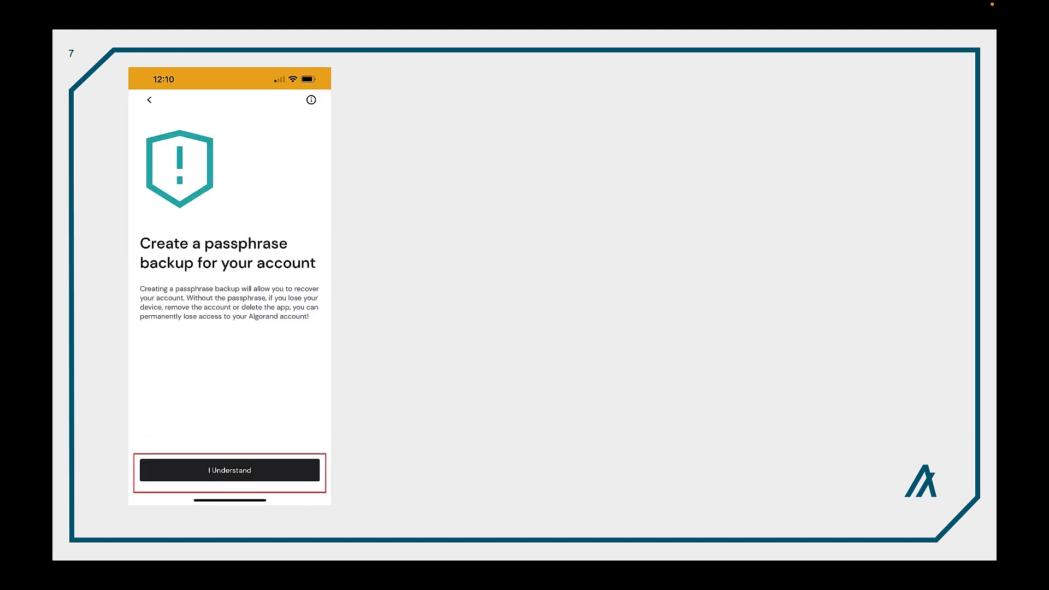
click(229, 470)
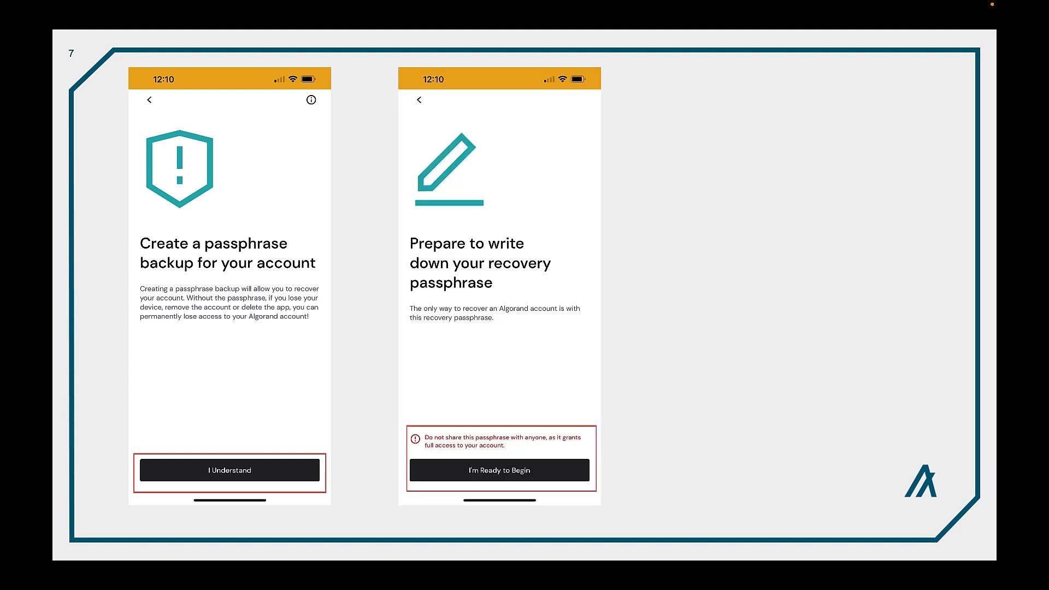
click(499, 470)
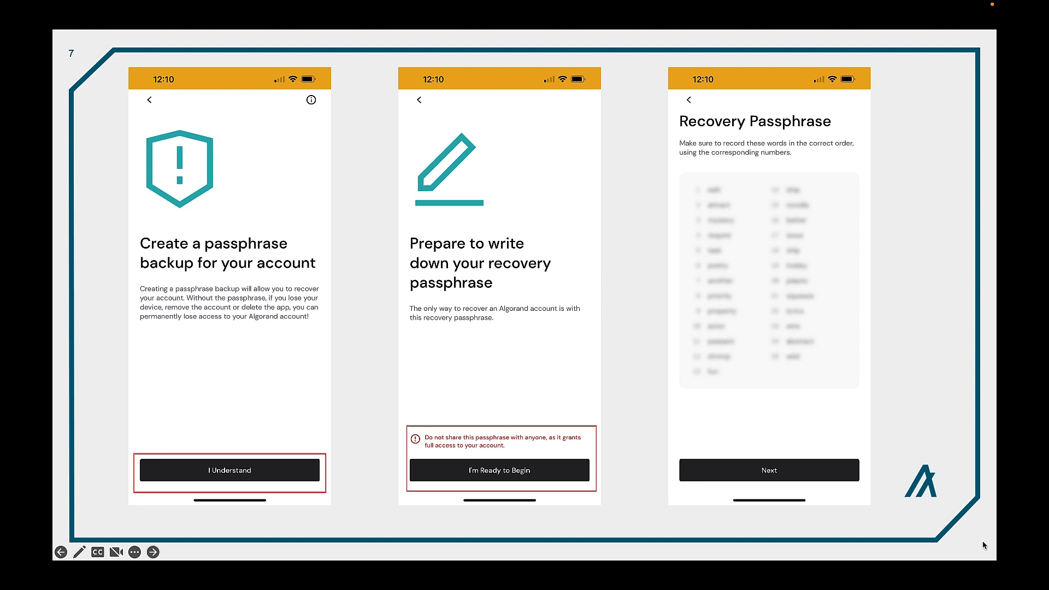
mouse_move(972, 548)
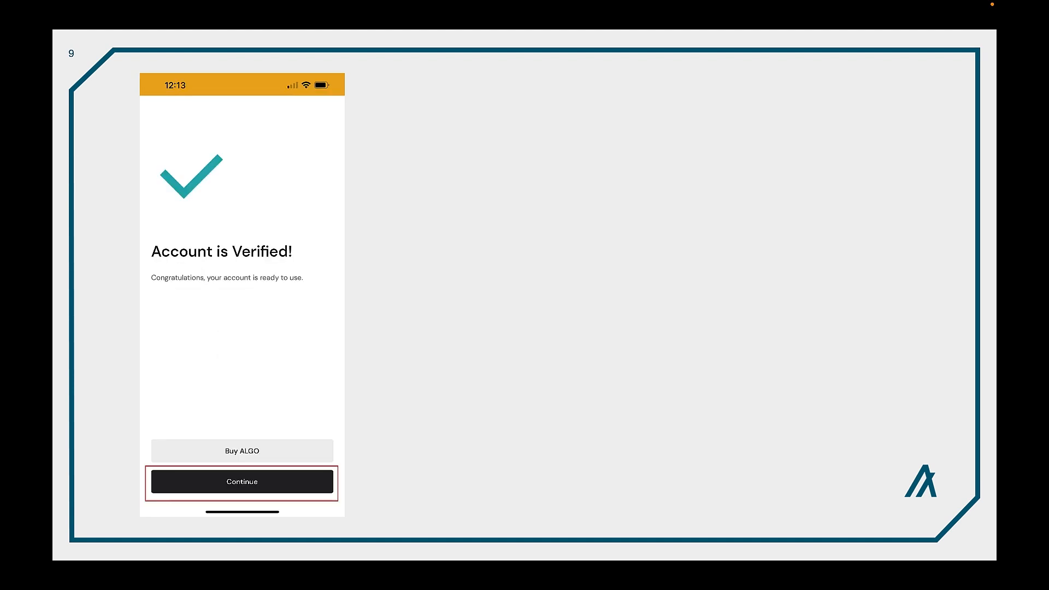
- Reveal the new account's zero-balance list and overview screens, then advance to slide 10
click(241, 480)
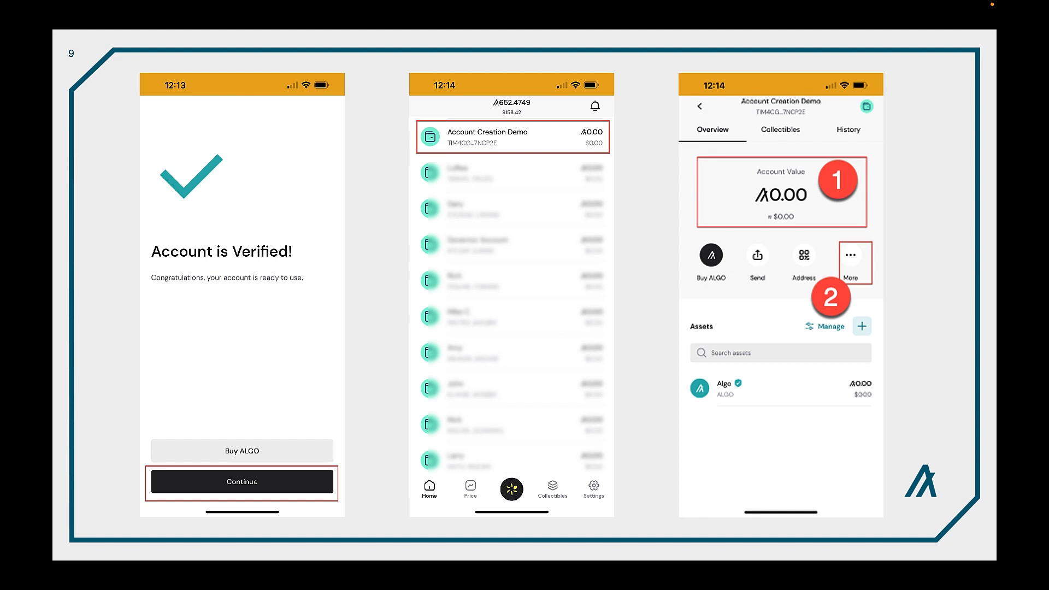
click(852, 261)
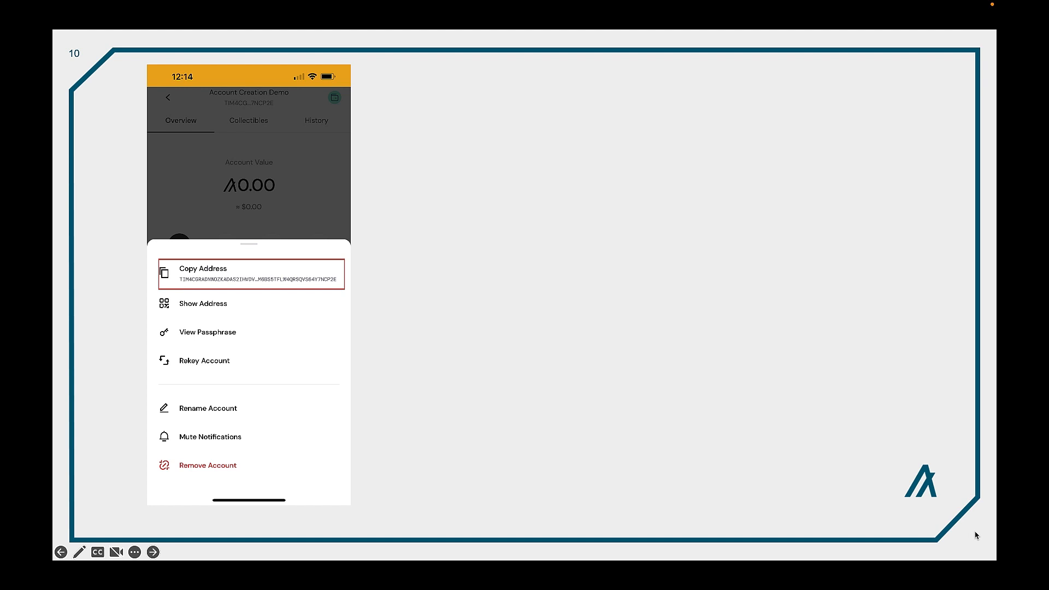
- Reveal the developer Settings screenshot on slide 10, then advance to dispenser slide 11
click(596, 473)
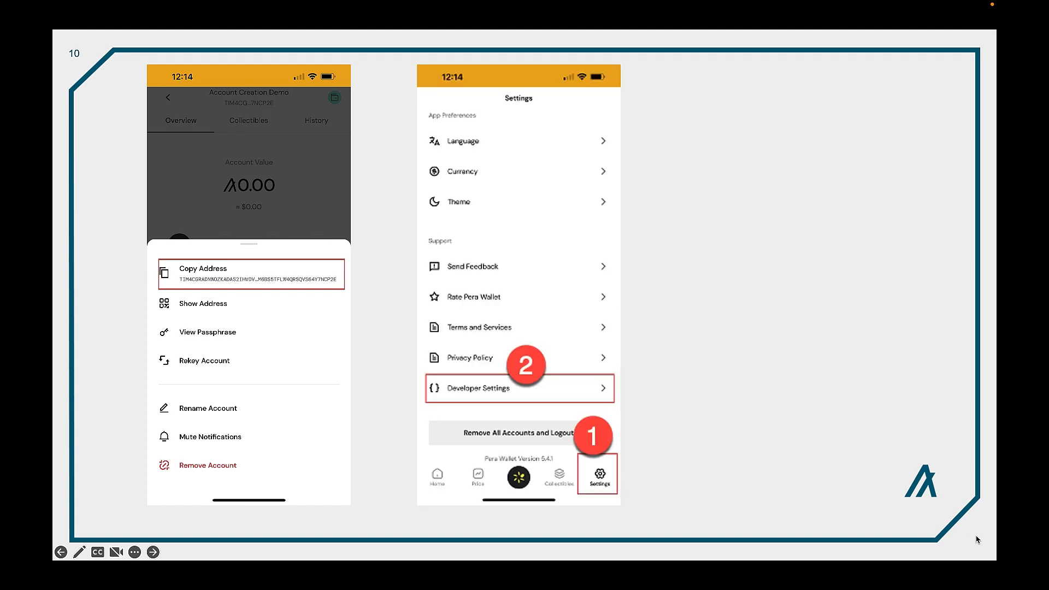
click(519, 388)
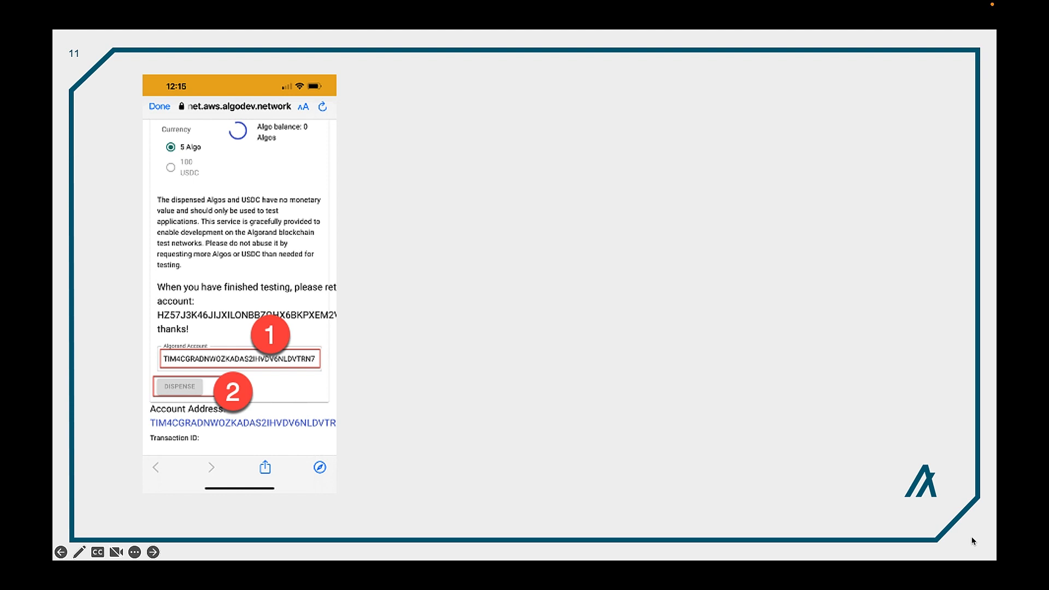
mouse_move(962, 536)
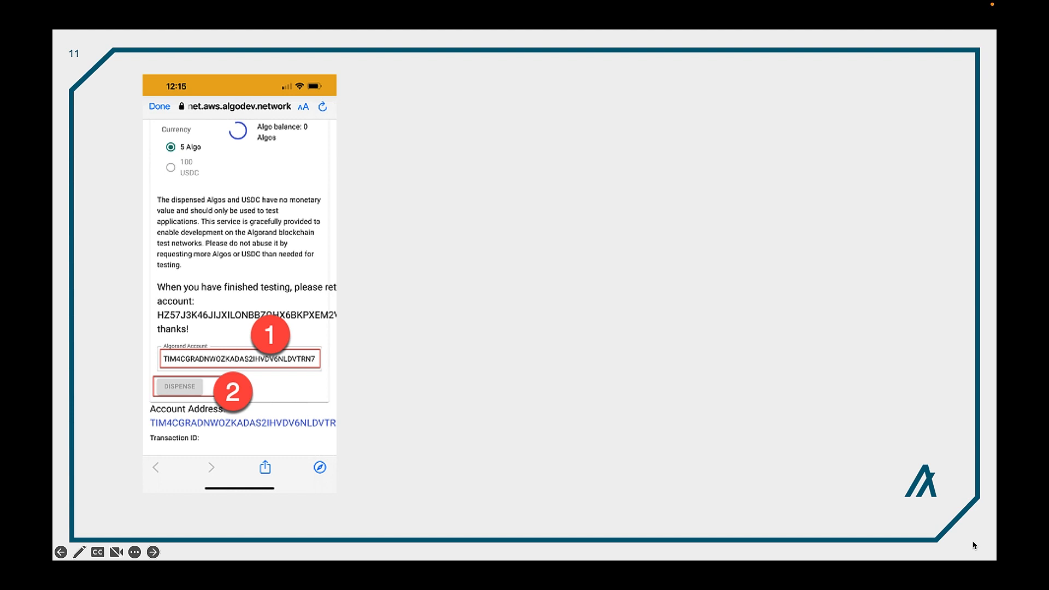
- Reveal the dispenser confirmation with Account Creation Demo holding 5 Algos
click(179, 386)
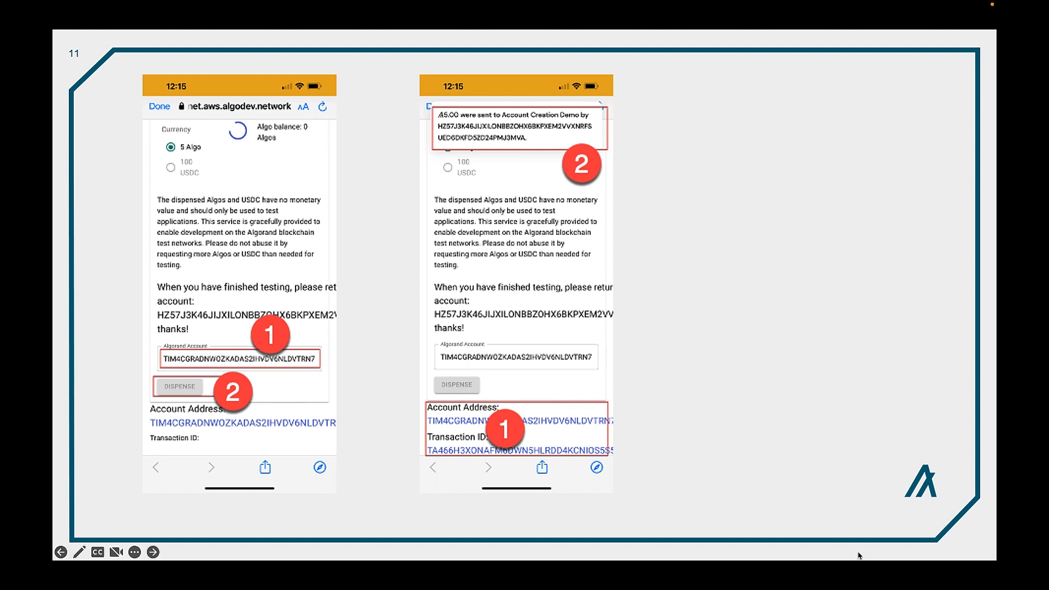
mouse_move(845, 350)
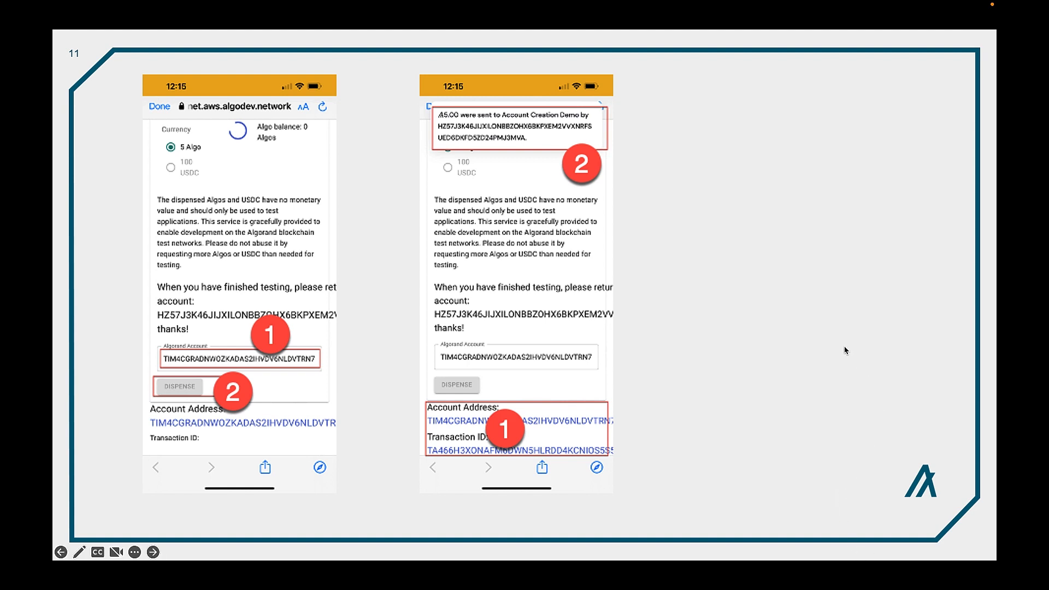
mouse_move(890, 355)
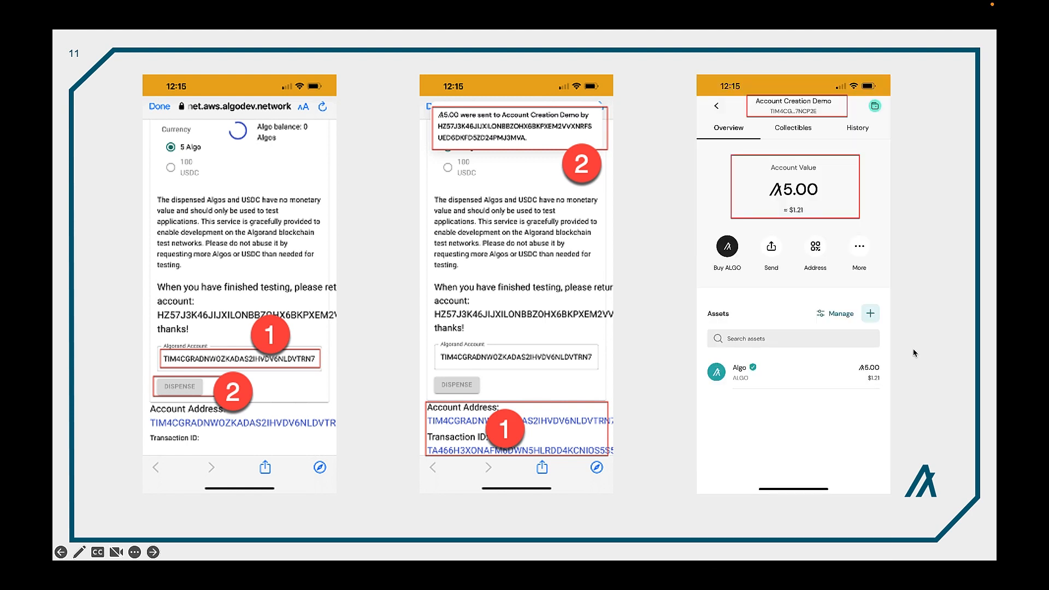
mouse_move(920, 350)
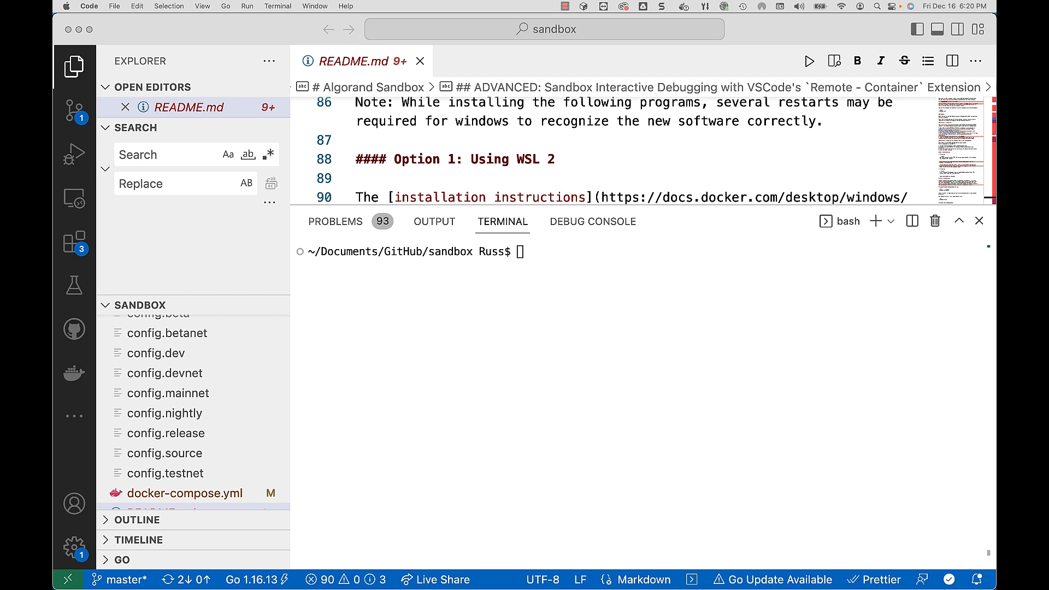
mouse_move(563, 268)
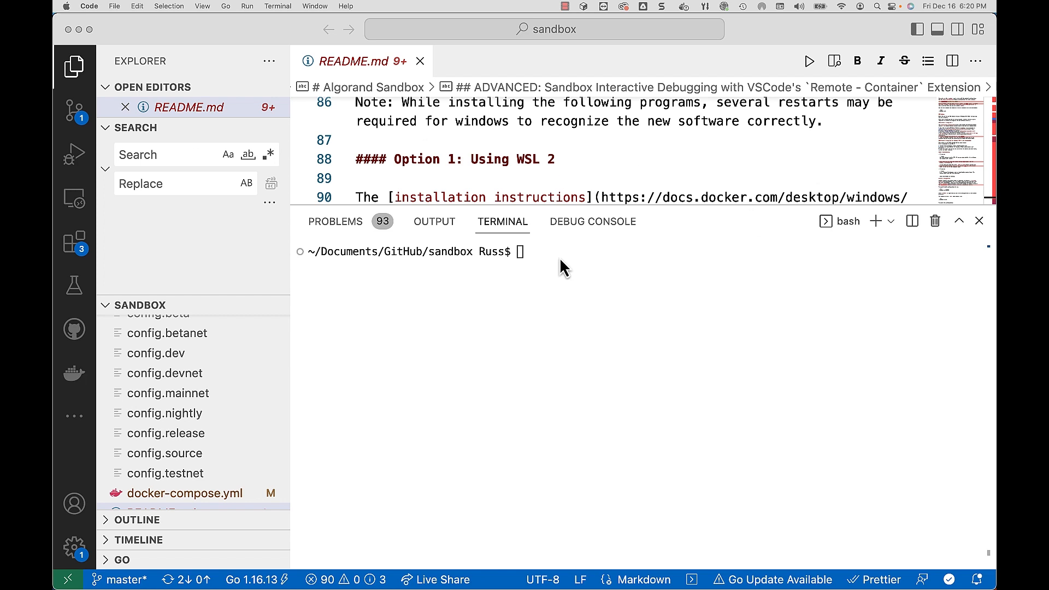
- Run algokey generate and highlight the printed mnemonic and public key
text(algokey generate)
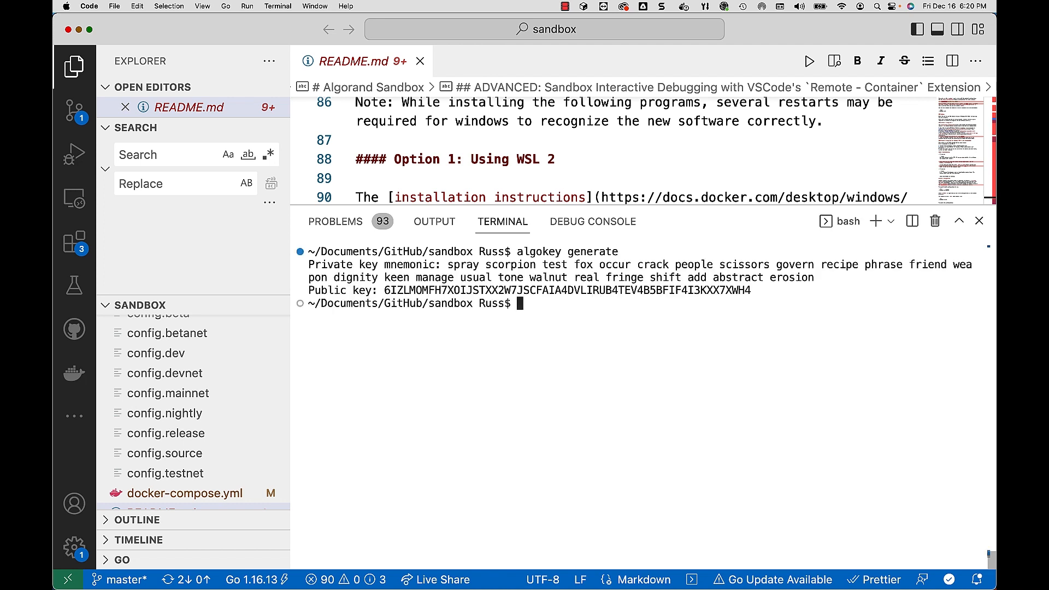
drag(453, 265, 555, 277)
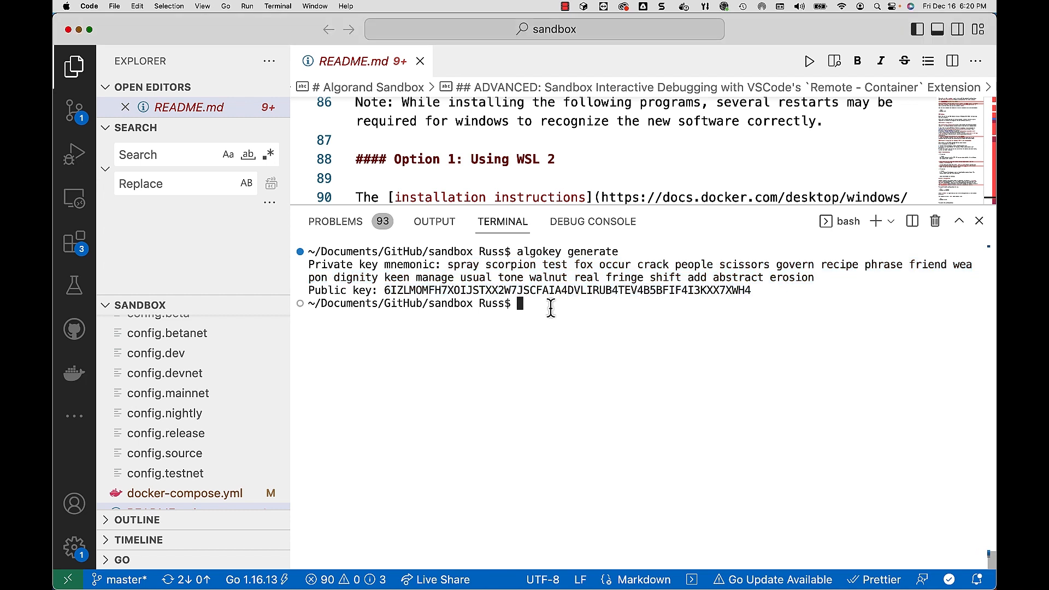
- Create wallet russwallet3 showing its backup phrase, then add a new account to it
text(goal wallet new russwallet3)
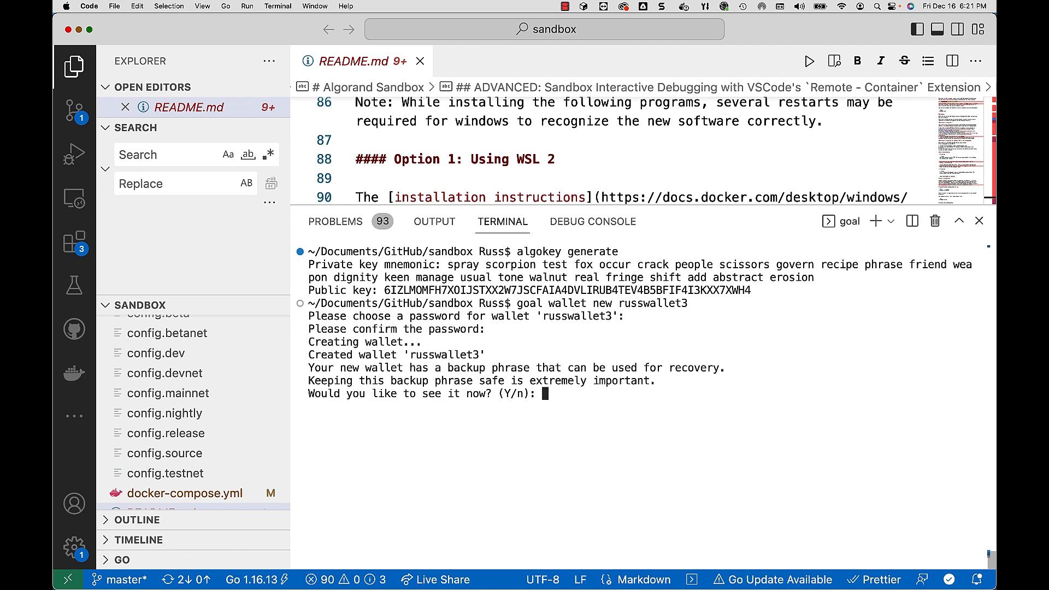
text(y)
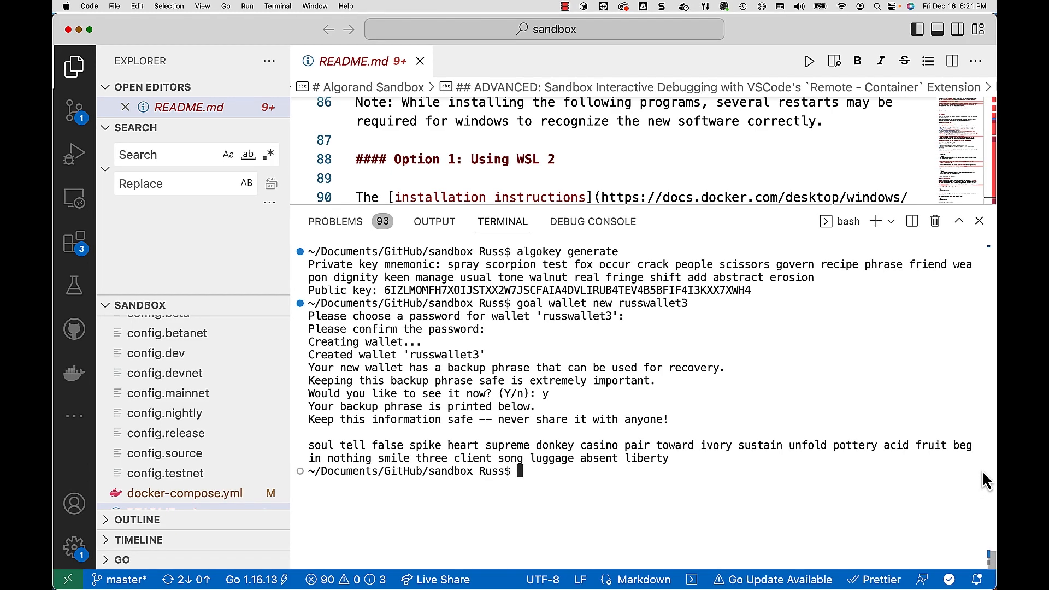
text(goal account new -w russwallet3)
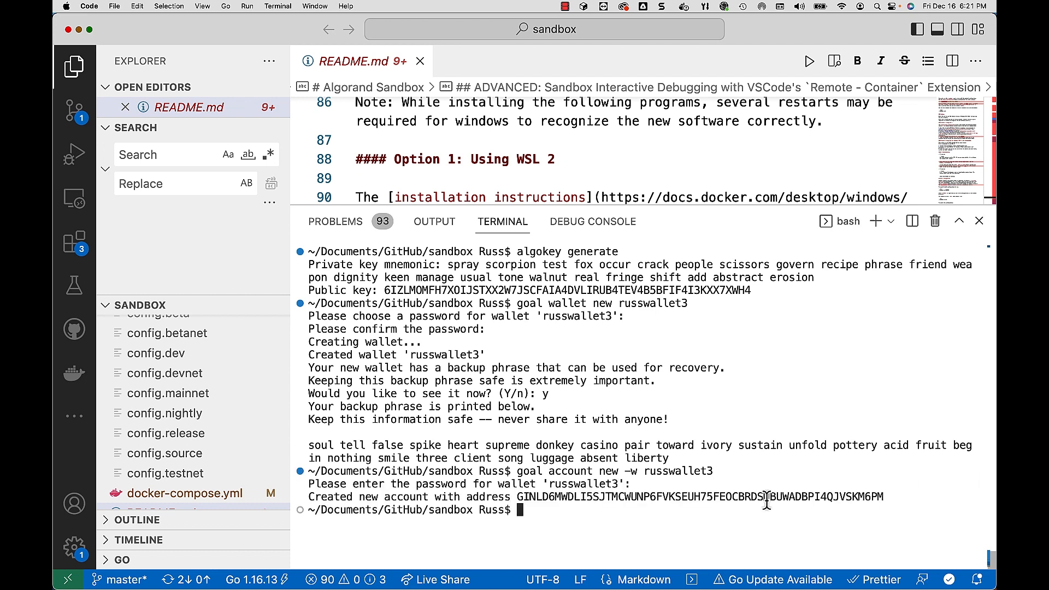
- Copy the new russwallet3 account address and export its key as a mnemonic
drag(519, 496, 882, 496)
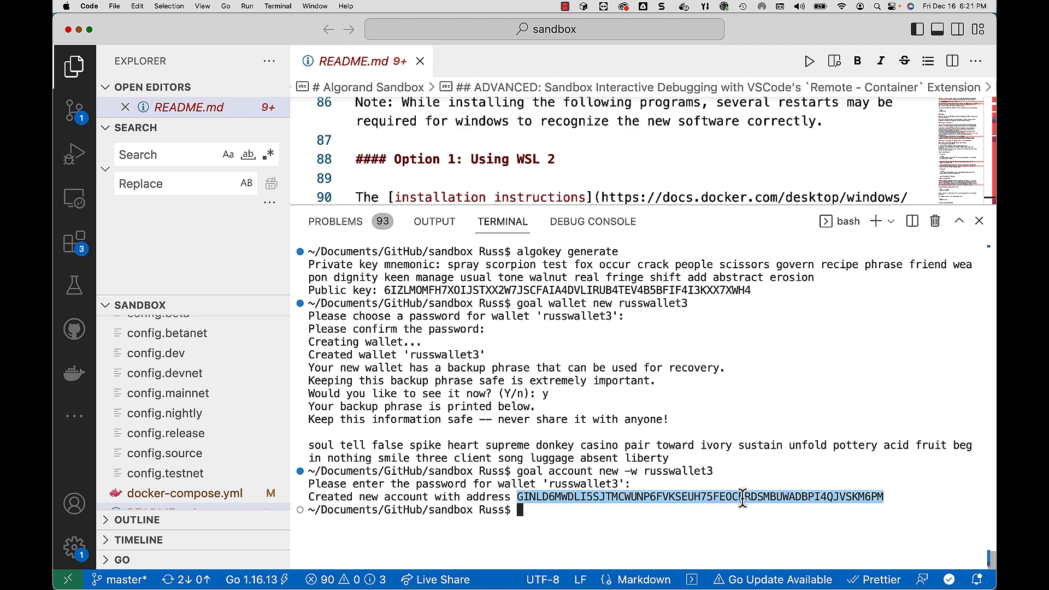
right_click(742, 496)
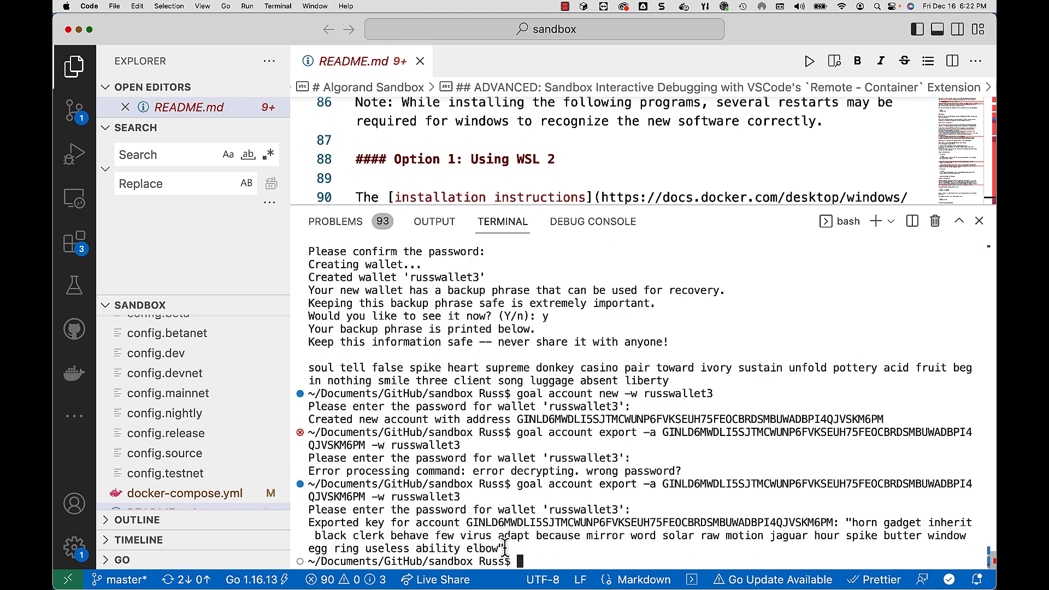
drag(851, 521, 501, 548)
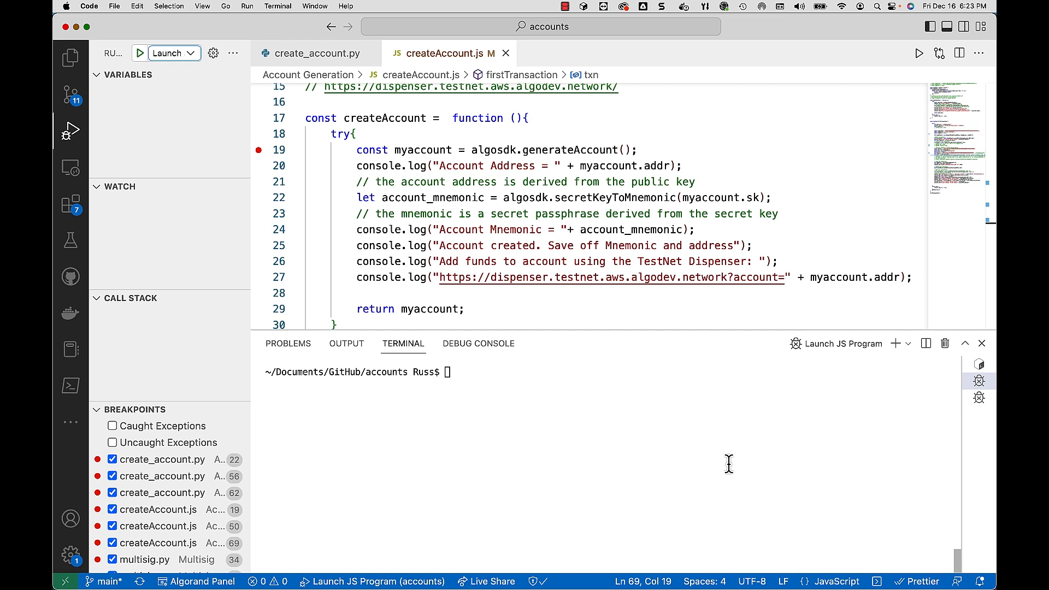
mouse_move(742, 462)
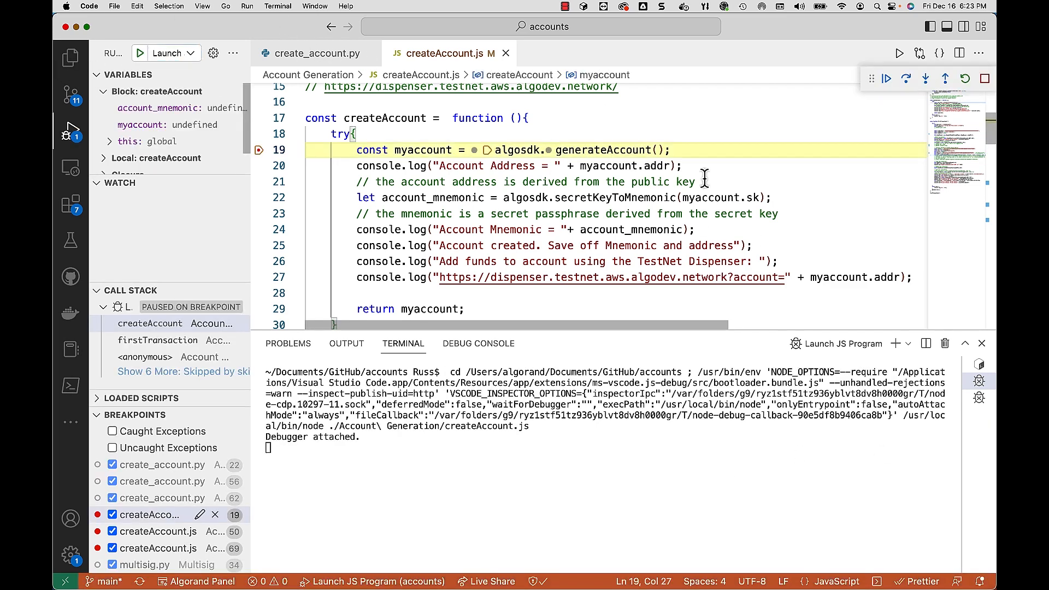
mouse_move(608, 150)
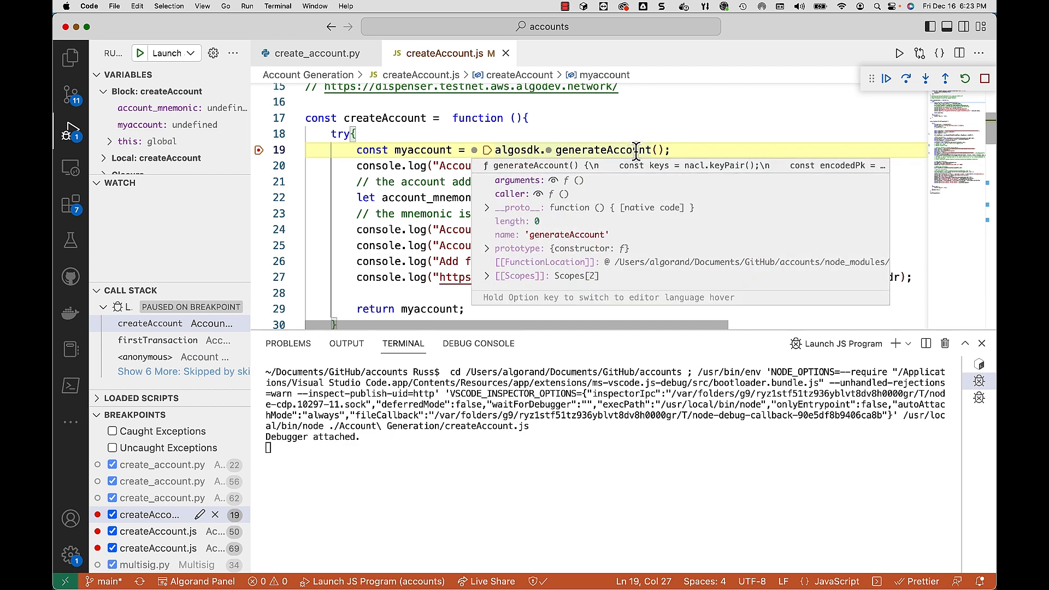
- Step over createAccount.js from line 19 until the new address and mnemonic print
click(906, 78)
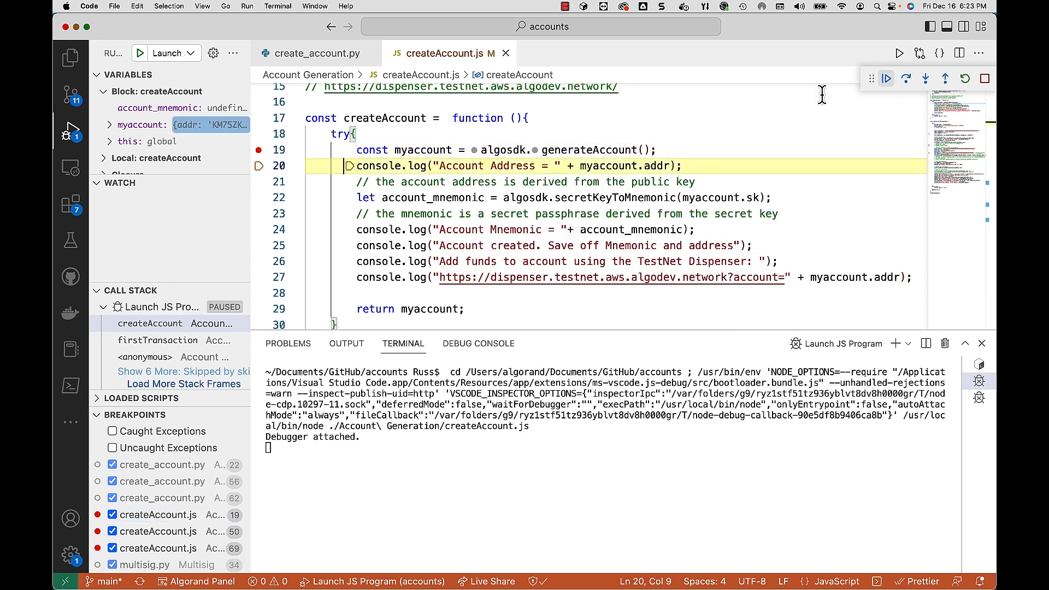
mouse_move(422, 149)
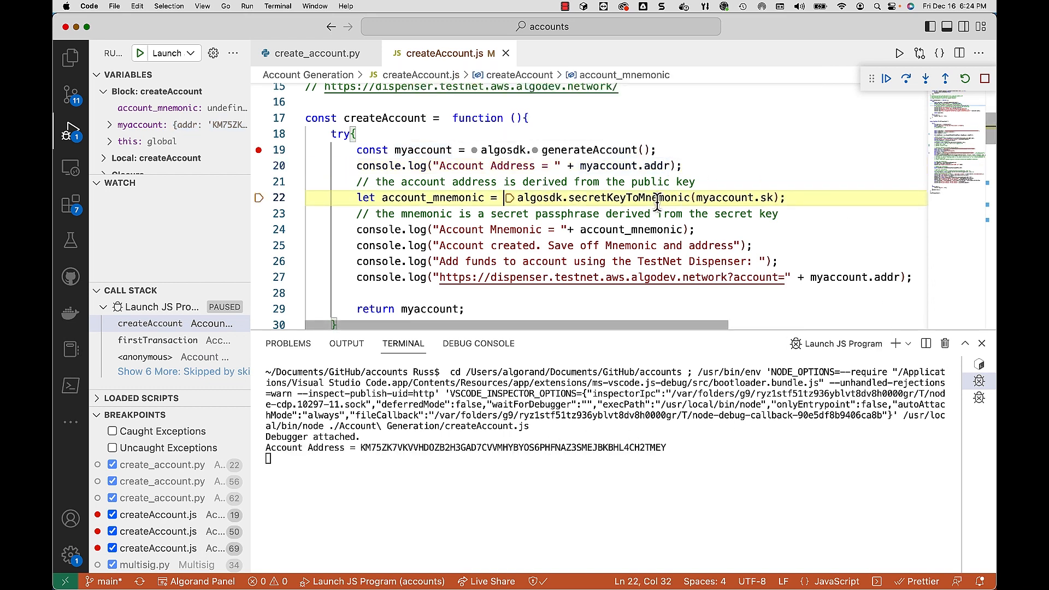
mouse_move(658, 197)
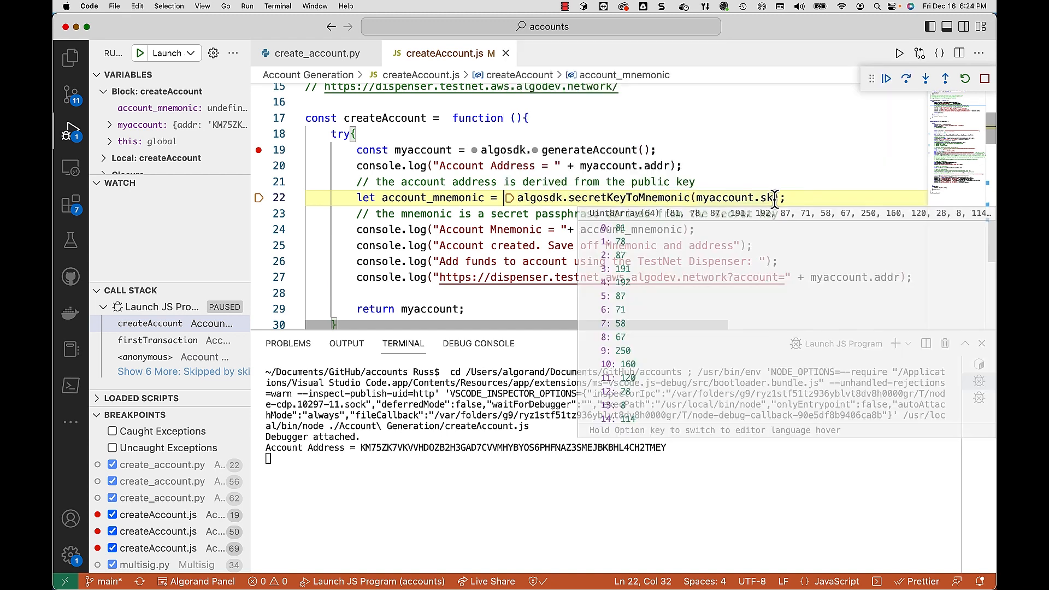
click(905, 78)
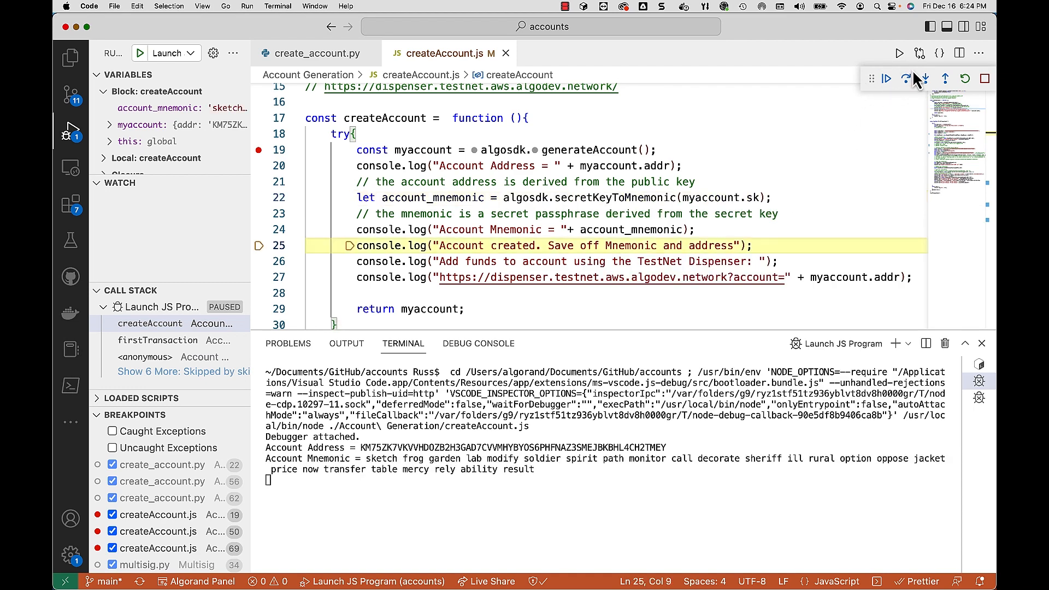
mouse_move(904, 78)
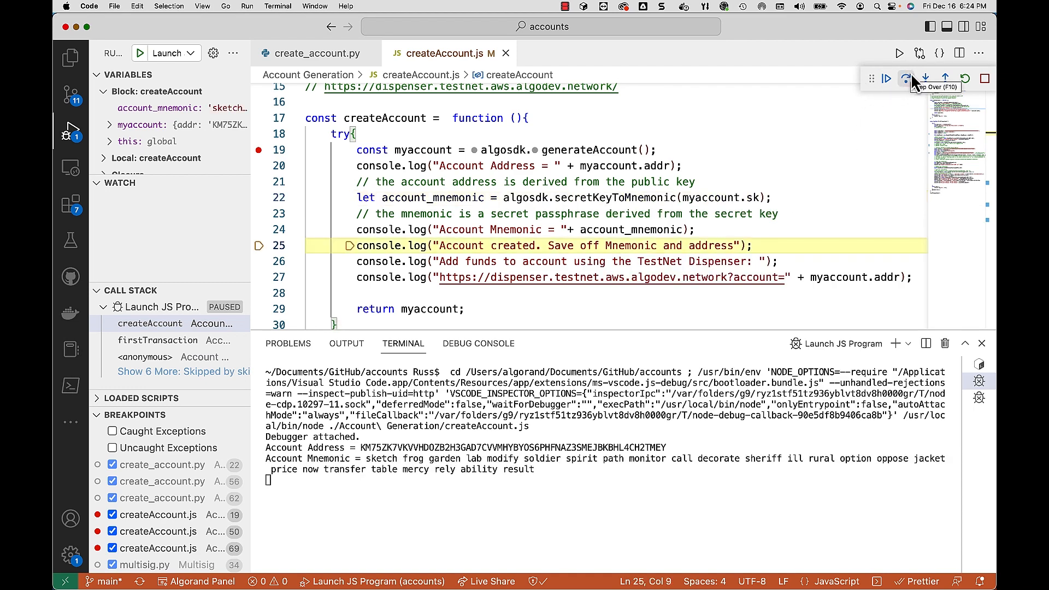
click(904, 78)
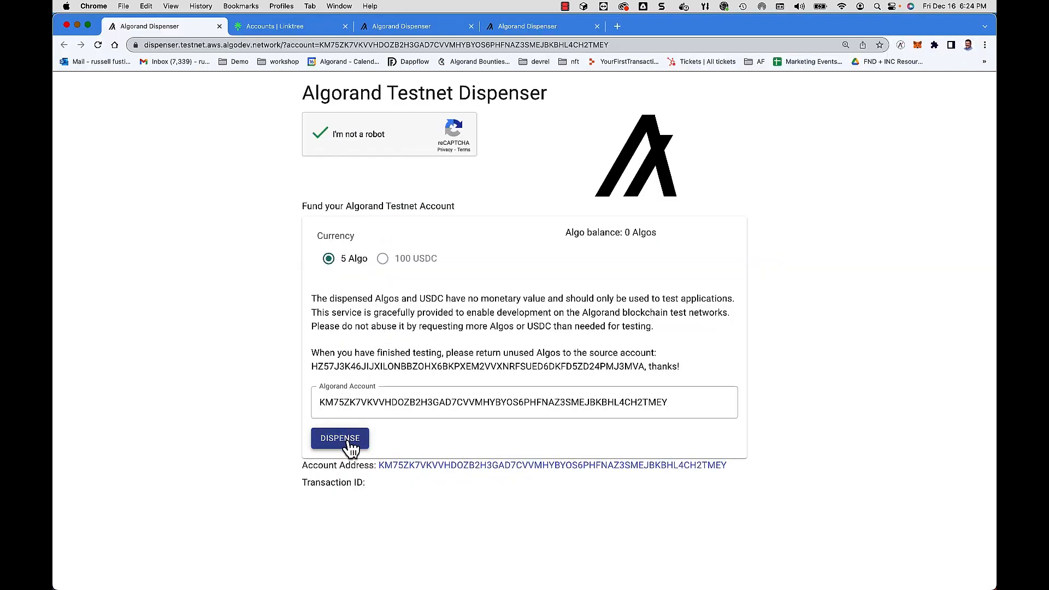
- Dispense 5 Algos to the new account and highlight the note about returning unused Algos
click(340, 438)
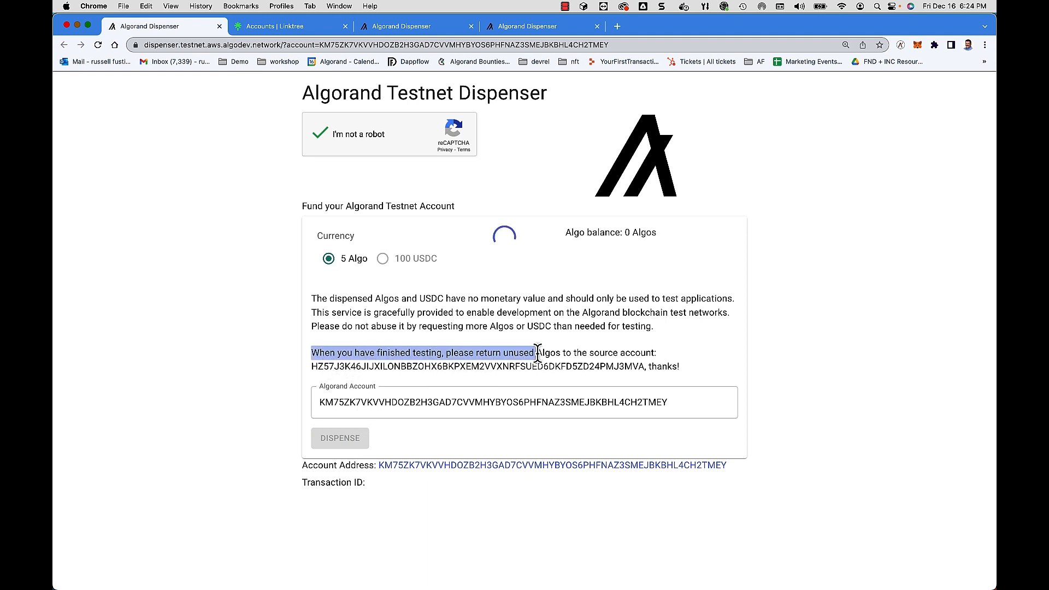
drag(535, 352, 659, 353)
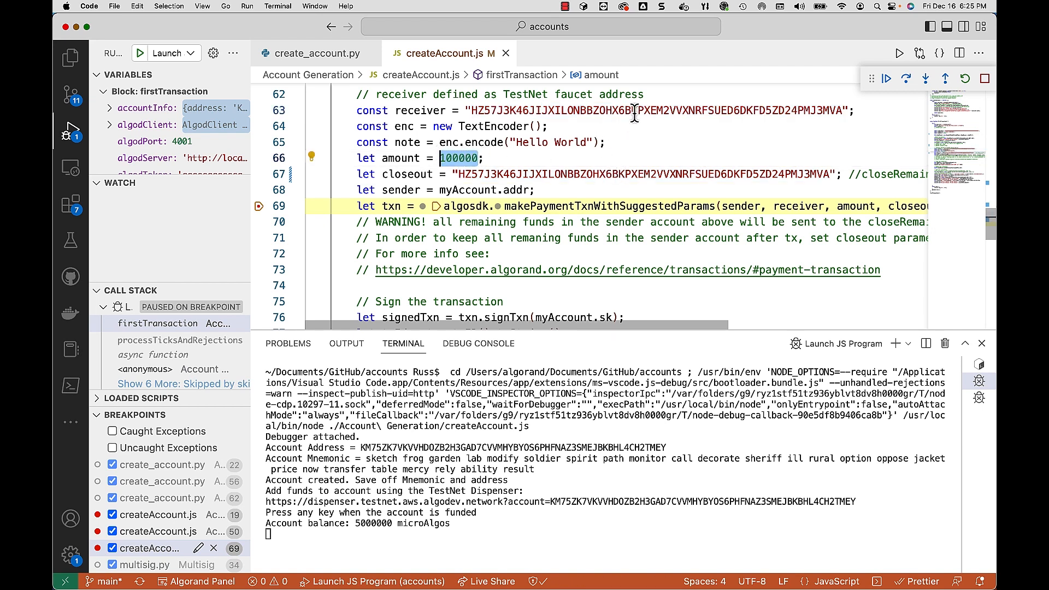
mouse_move(844, 206)
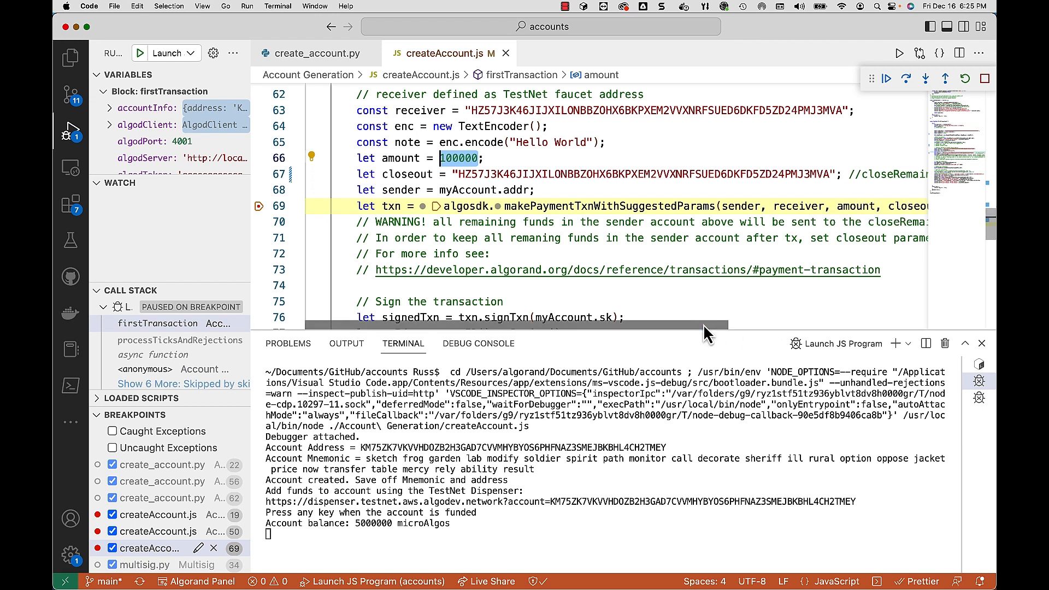
- Scroll the debugger view right to inspect the Hello World transaction and closeout address
scroll(right, 3)
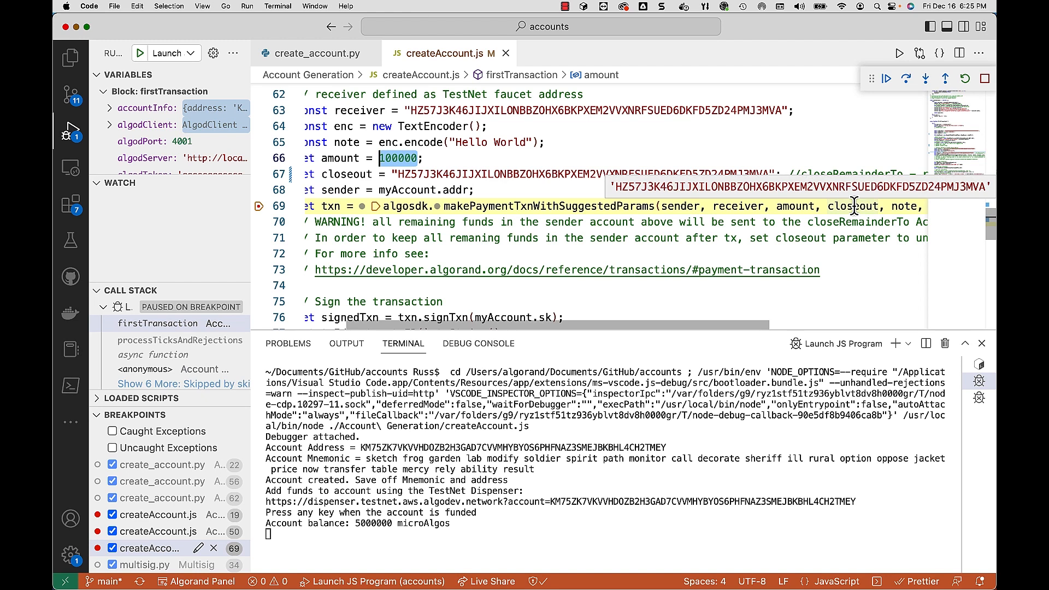
mouse_move(531, 205)
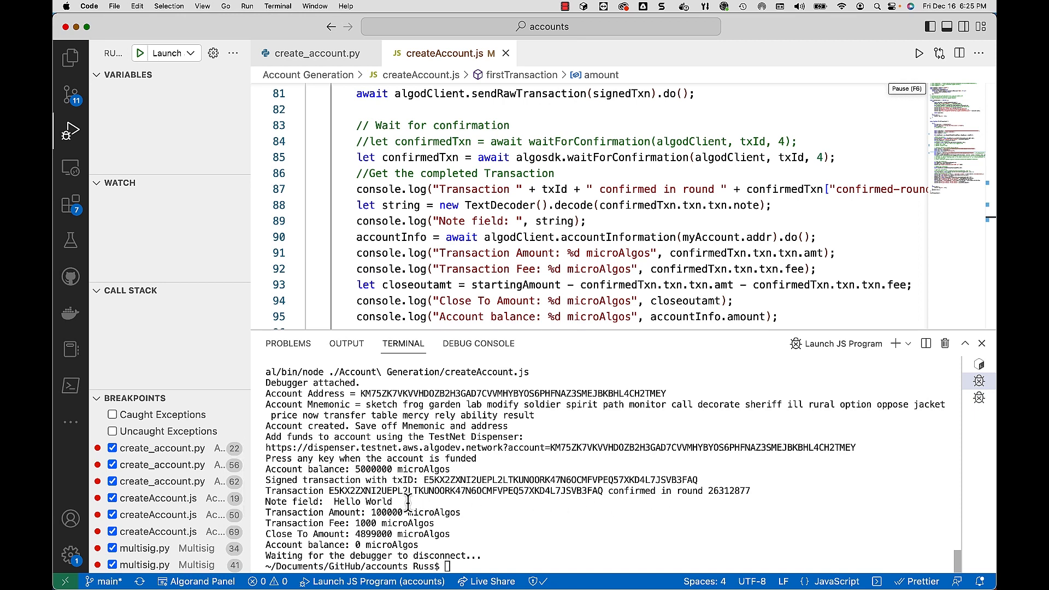
mouse_move(486, 545)
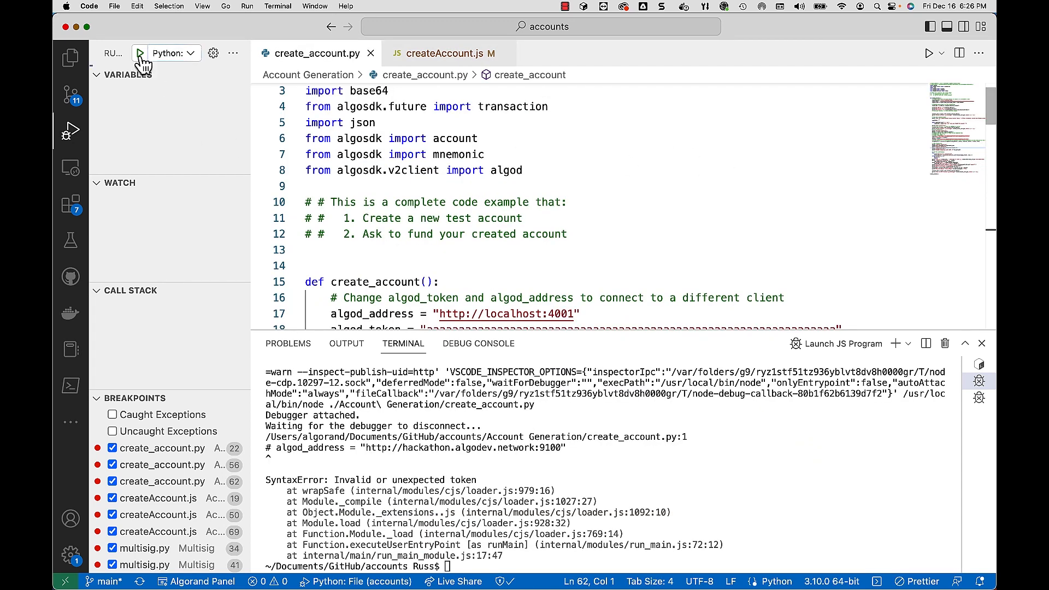
- Debug create_account.py, stepping past account generation to print the new address
click(139, 53)
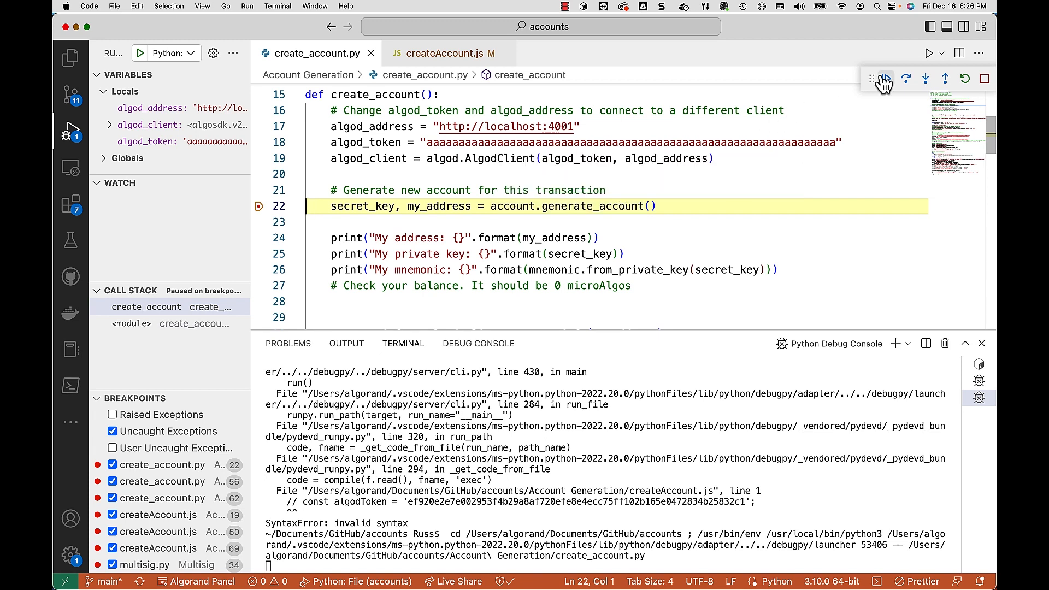
click(886, 78)
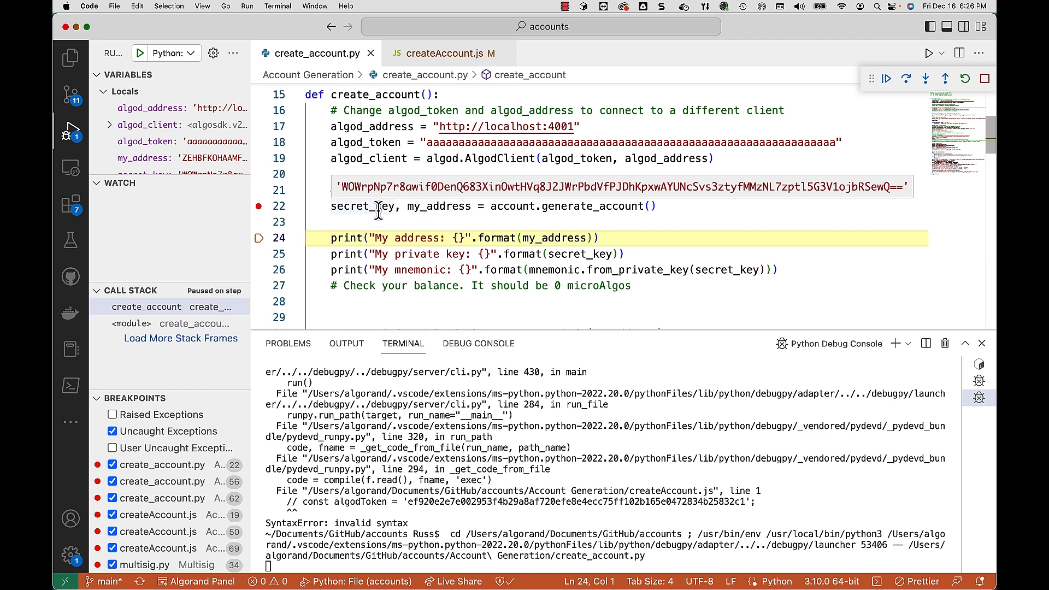
click(906, 78)
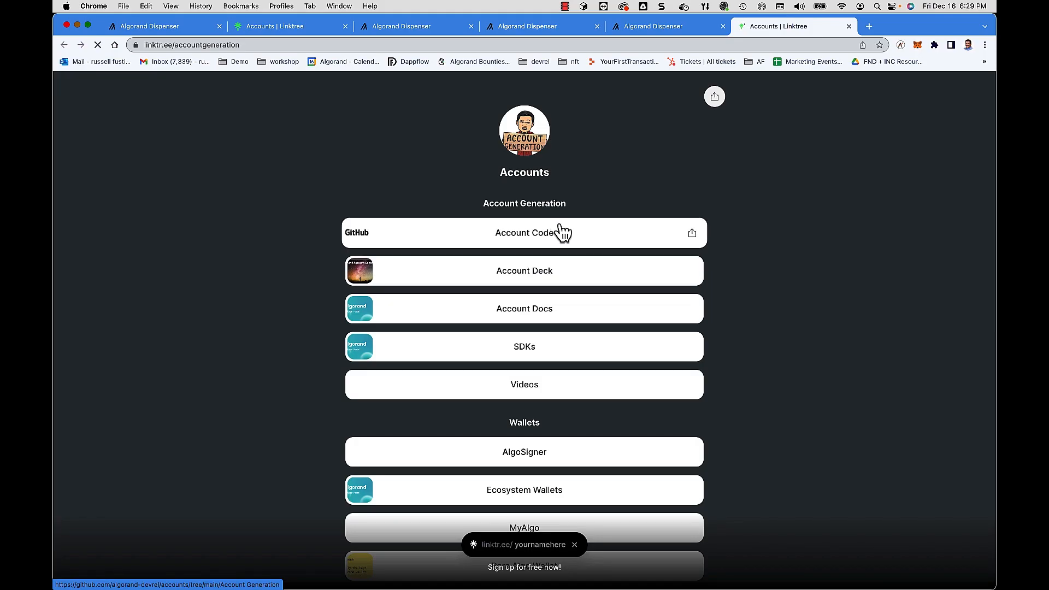
mouse_move(600, 313)
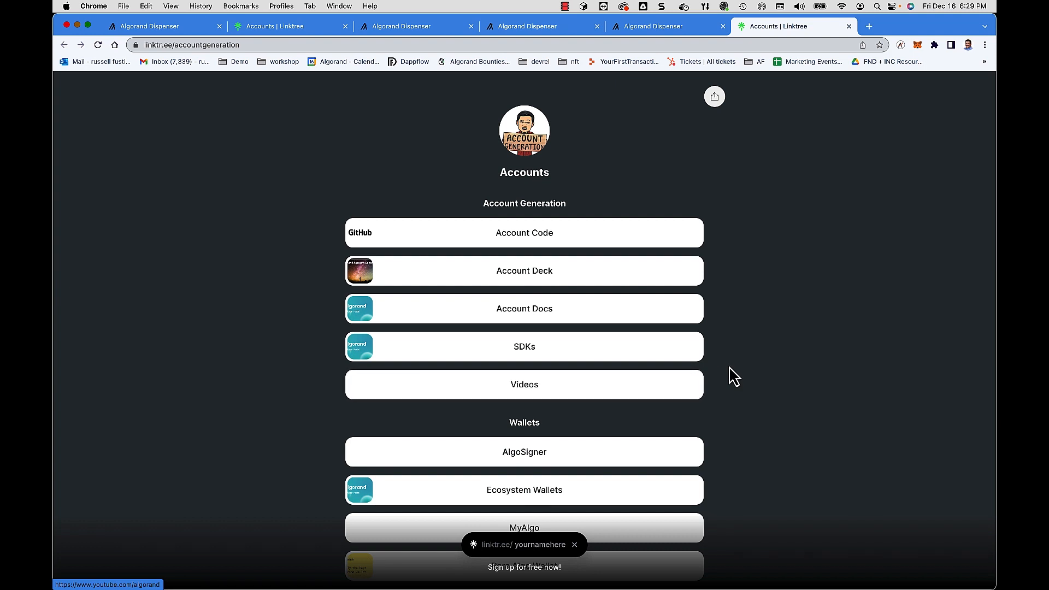
- Scroll down the Linktree Accounts page to show the wallet list and Discord link
scroll(down, 3)
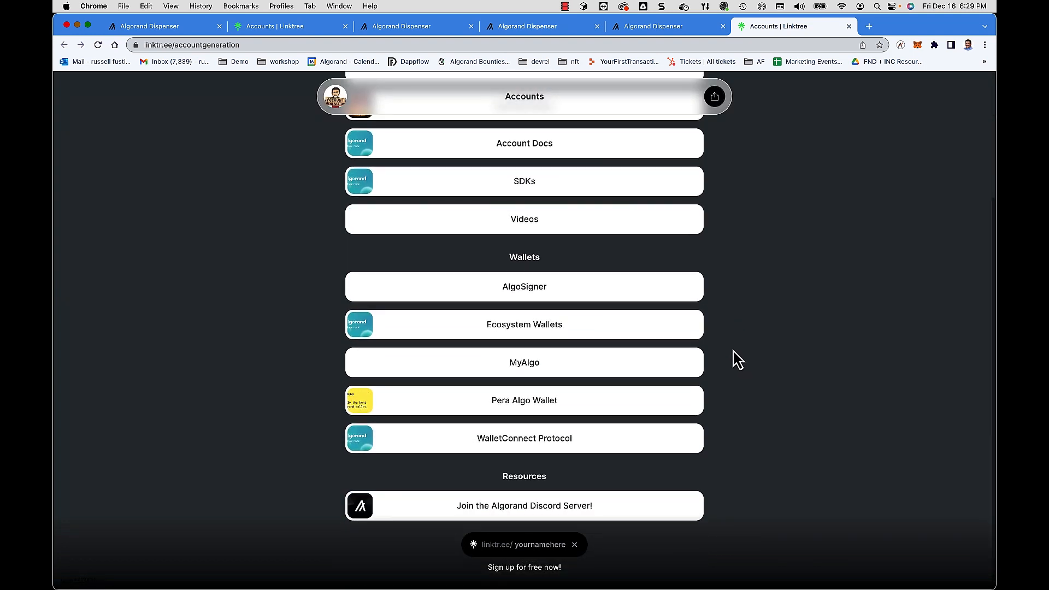